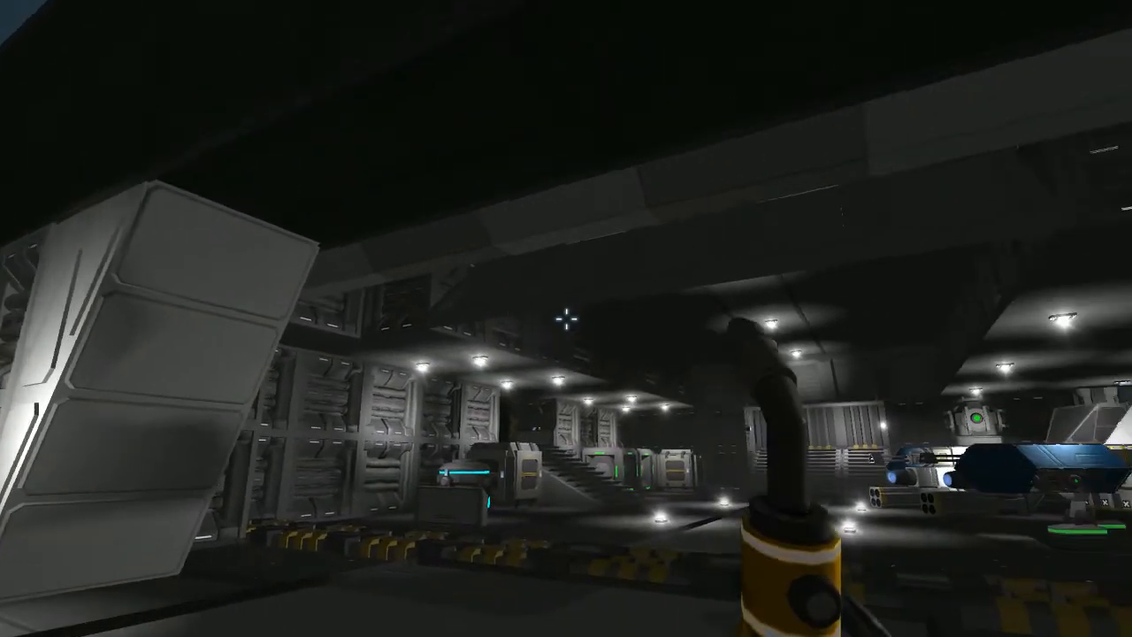
pyautogui.moveTo(566, 318)
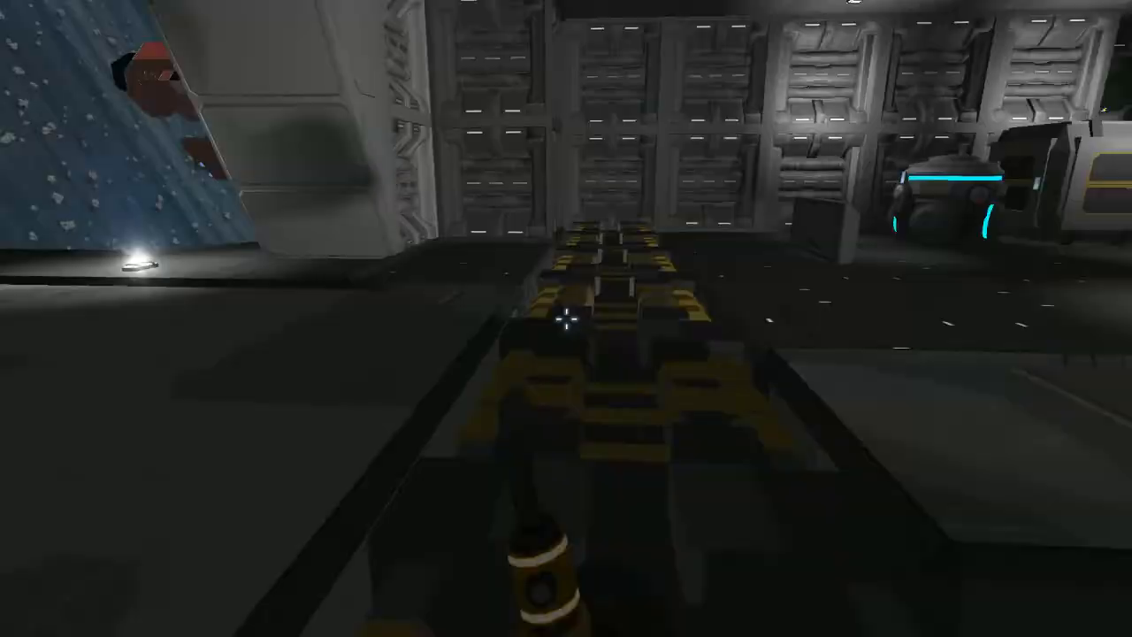
pyautogui.moveTo(566, 318)
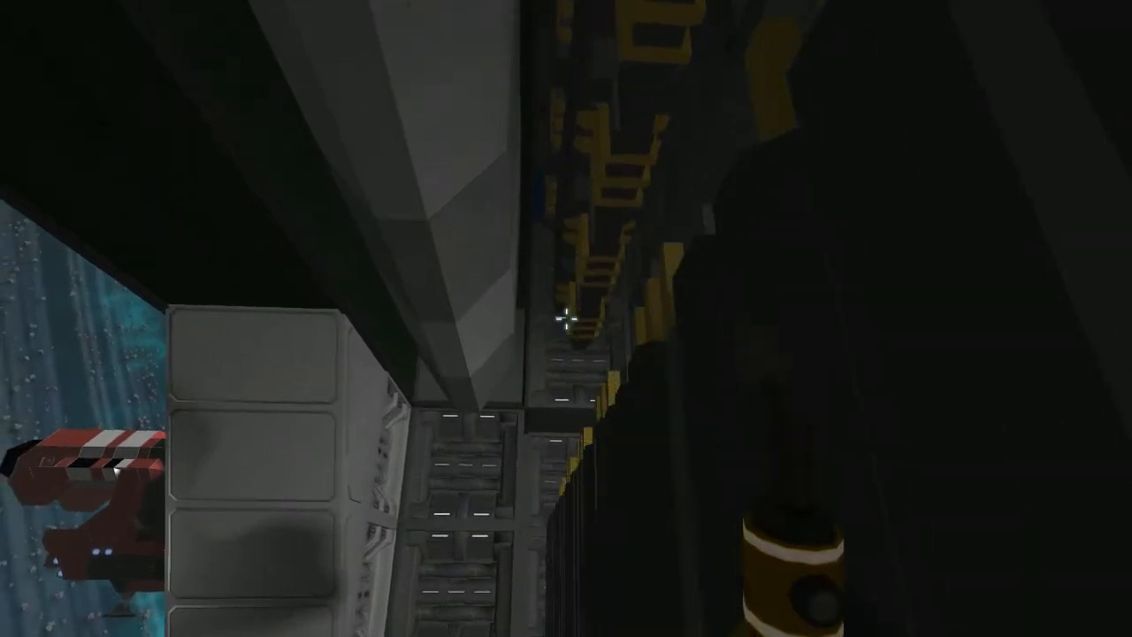
pyautogui.moveTo(566, 318)
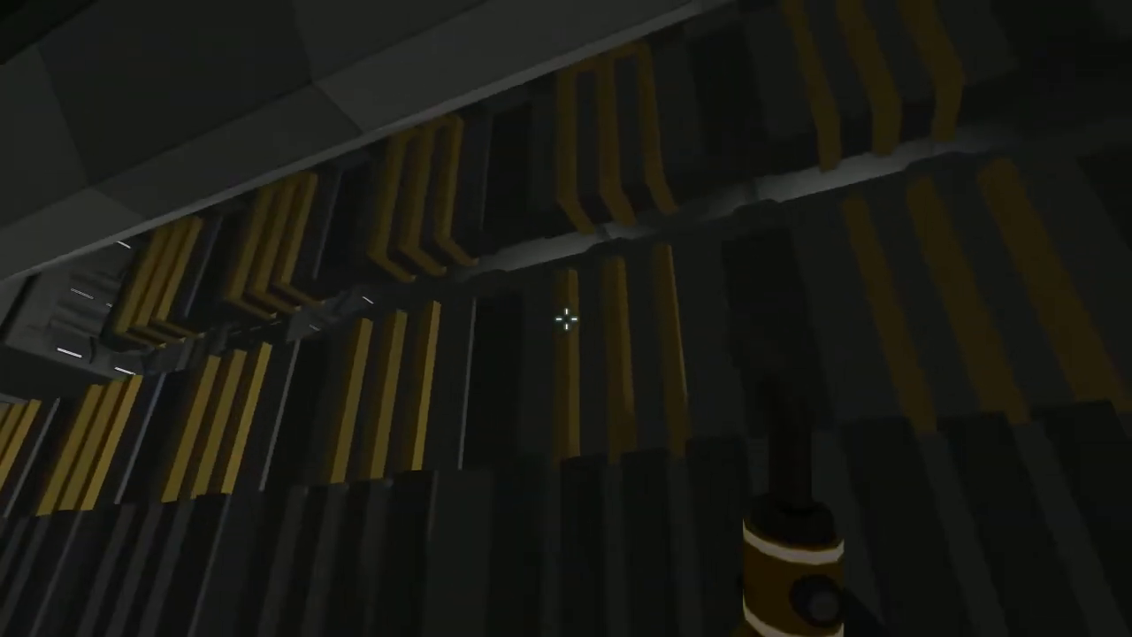
pyautogui.moveTo(566, 318)
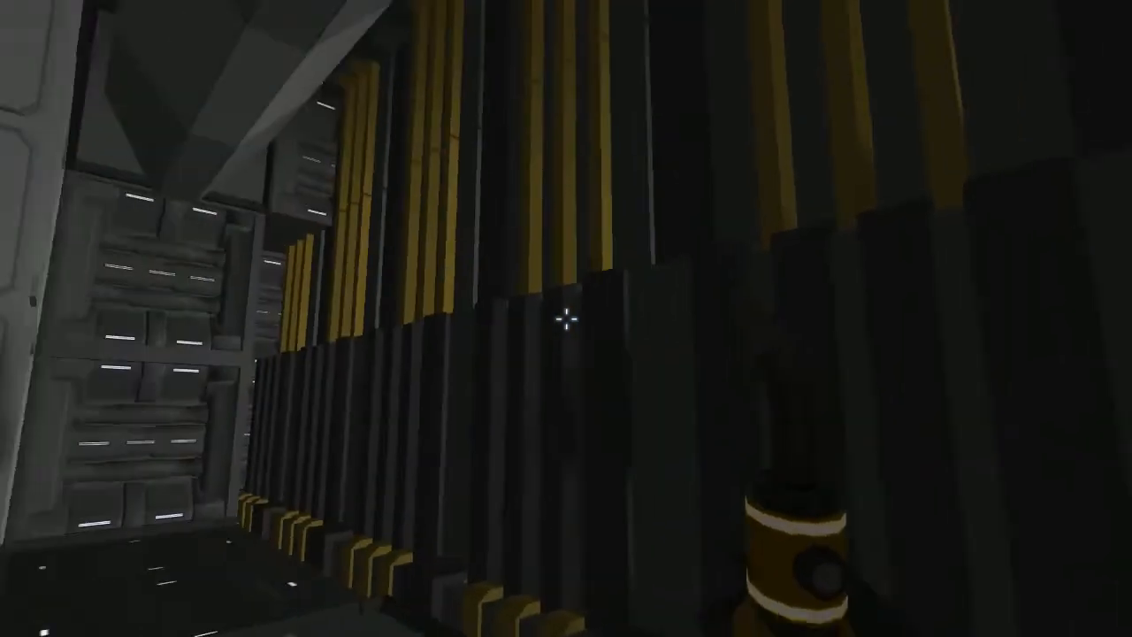